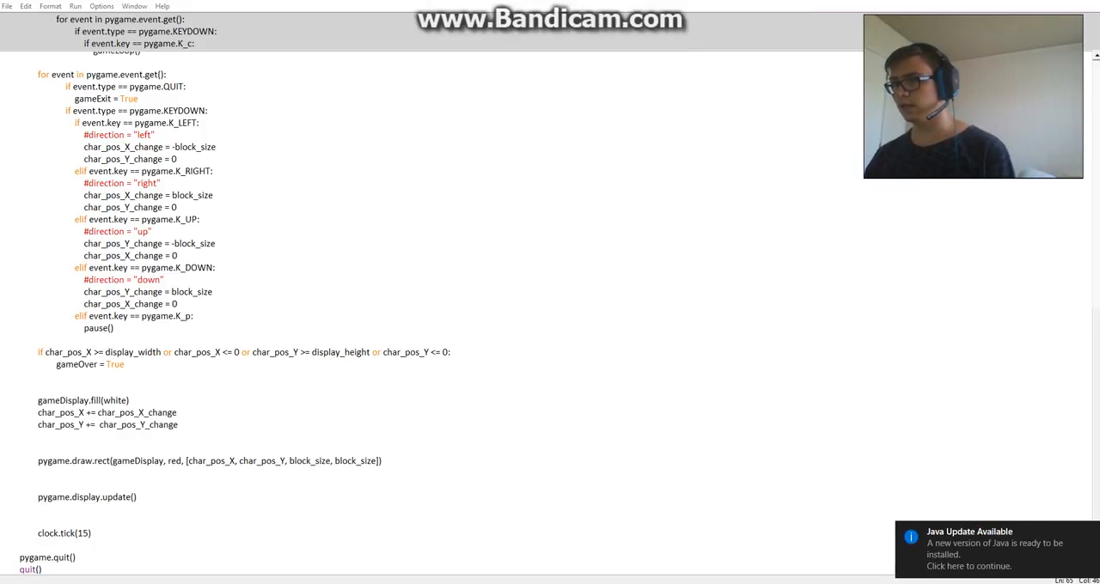
Select the KEYDOWN arrow-key block and paste a duplicate below pause(), commented out
{"action": "scroll", "scroll_direction": "up", "scroll_amount": 3}
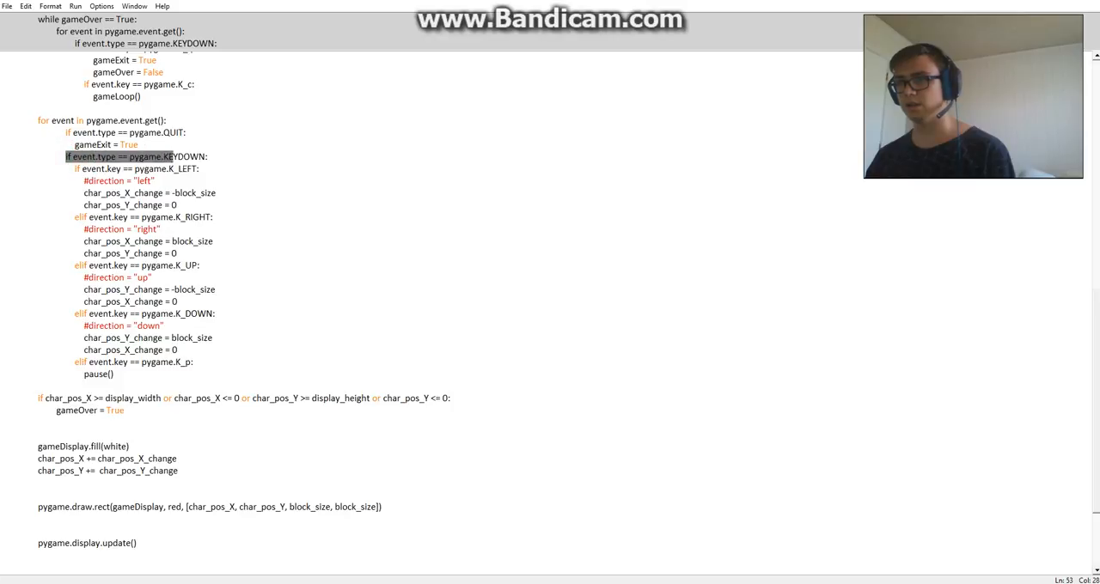
{"action": "left_click_drag", "start_coordinate": [65, 156], "coordinate": [114, 373]}
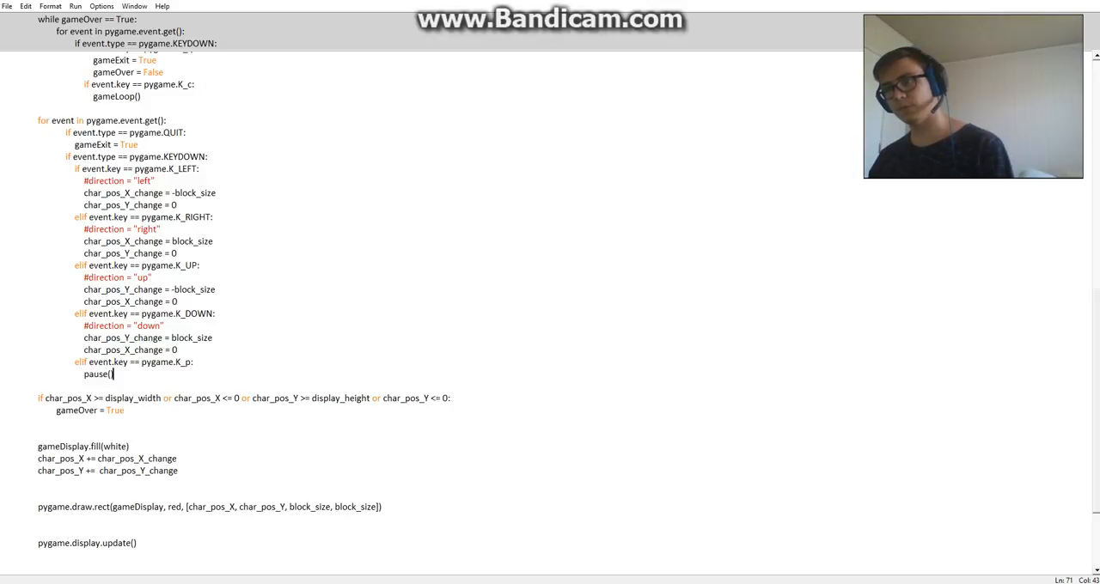
{"action": "key", "text": "enter"}
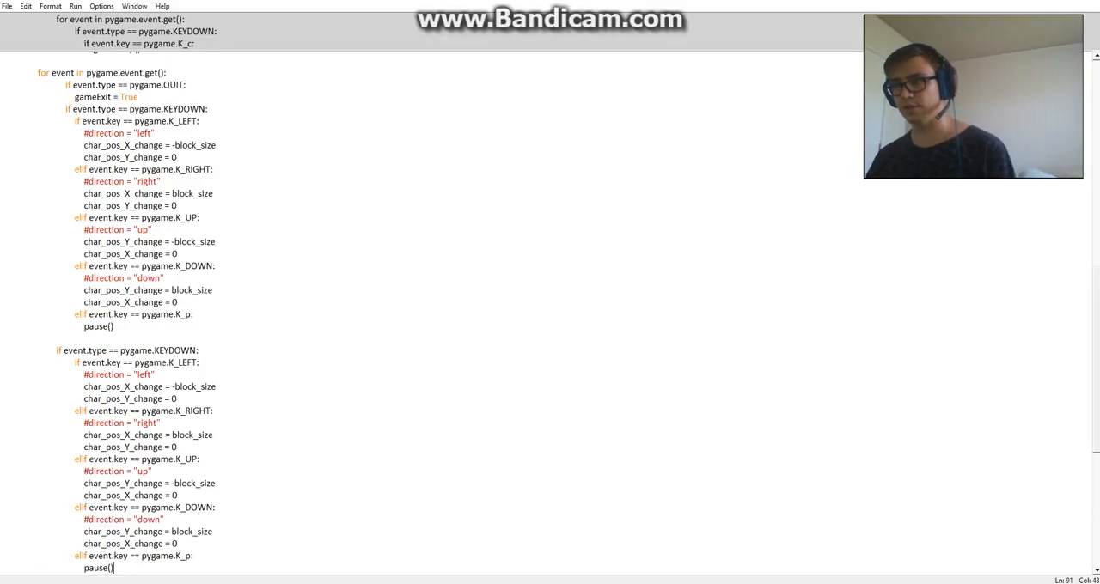
{"action": "scroll", "scroll_direction": "down", "scroll_amount": 3}
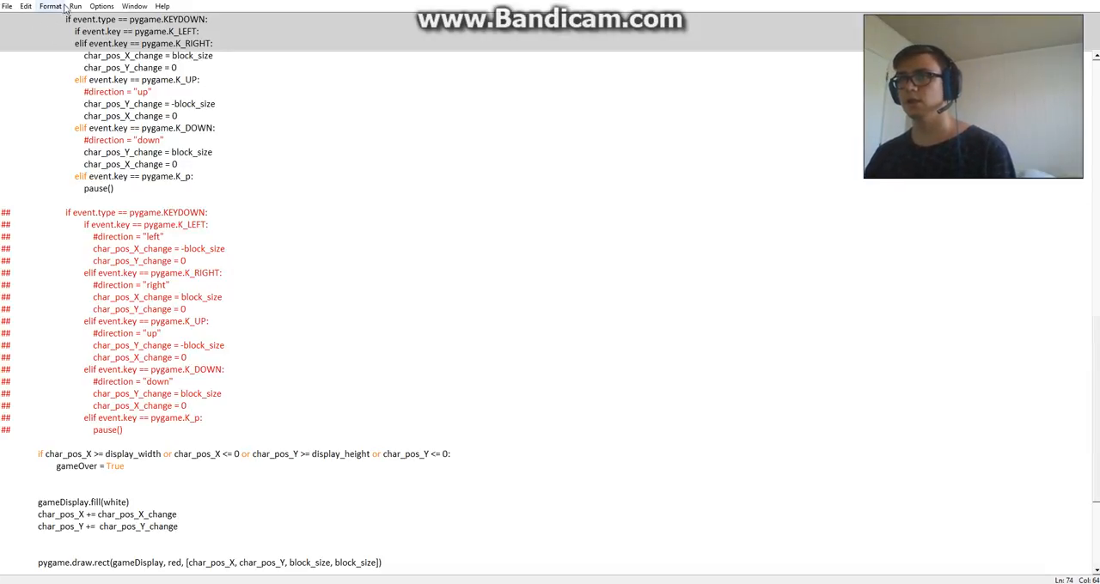
Run Module, confirm saving, and move the red square with the Up arrow in the game window
{"action": "left_click", "coordinate": [76, 7]}
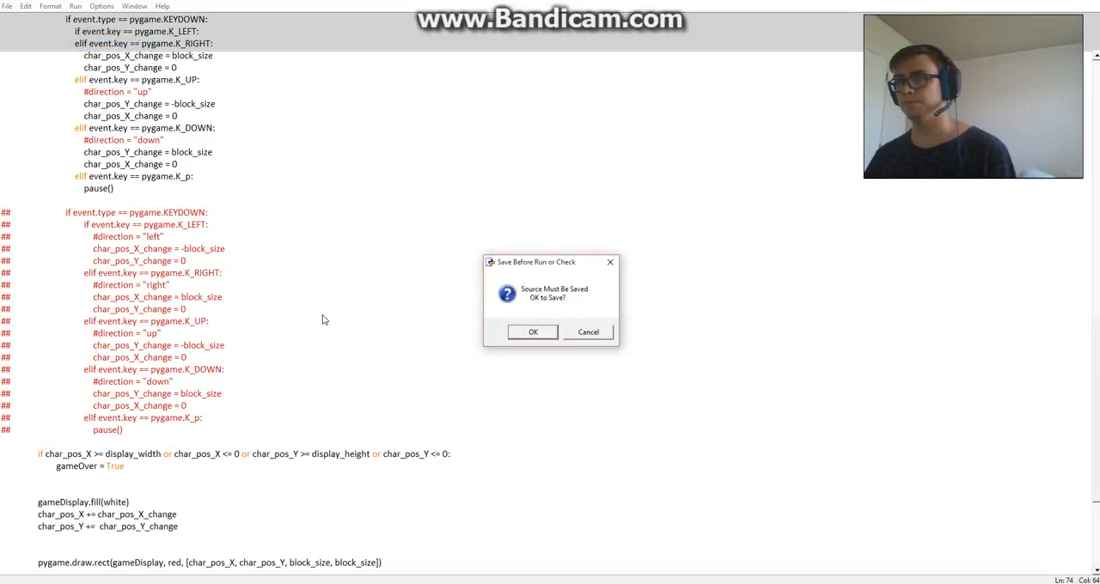
{"action": "left_click", "coordinate": [533, 333]}
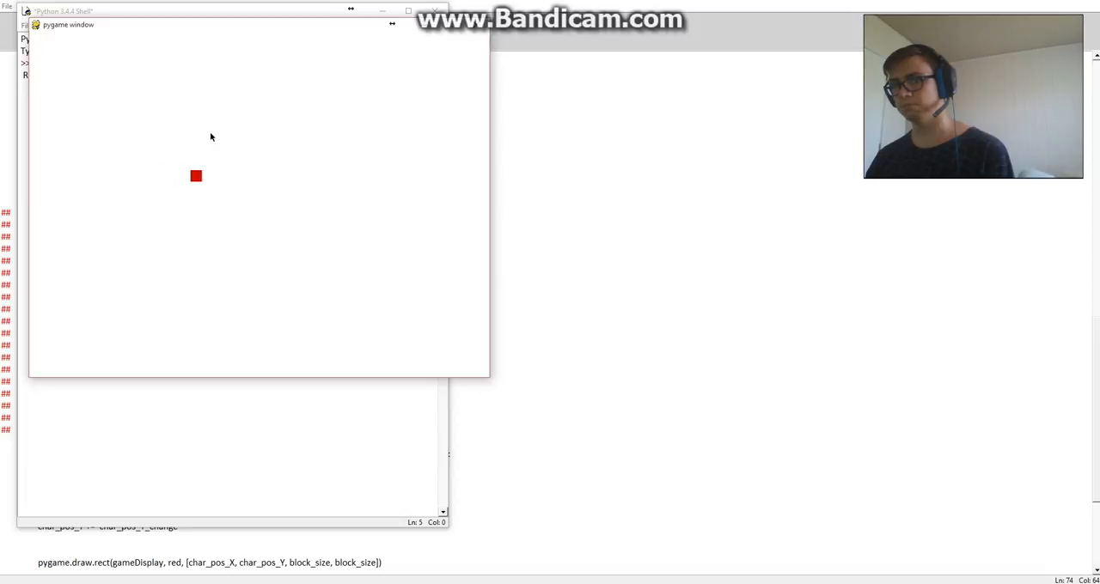
{"action": "key", "text": "Up"}
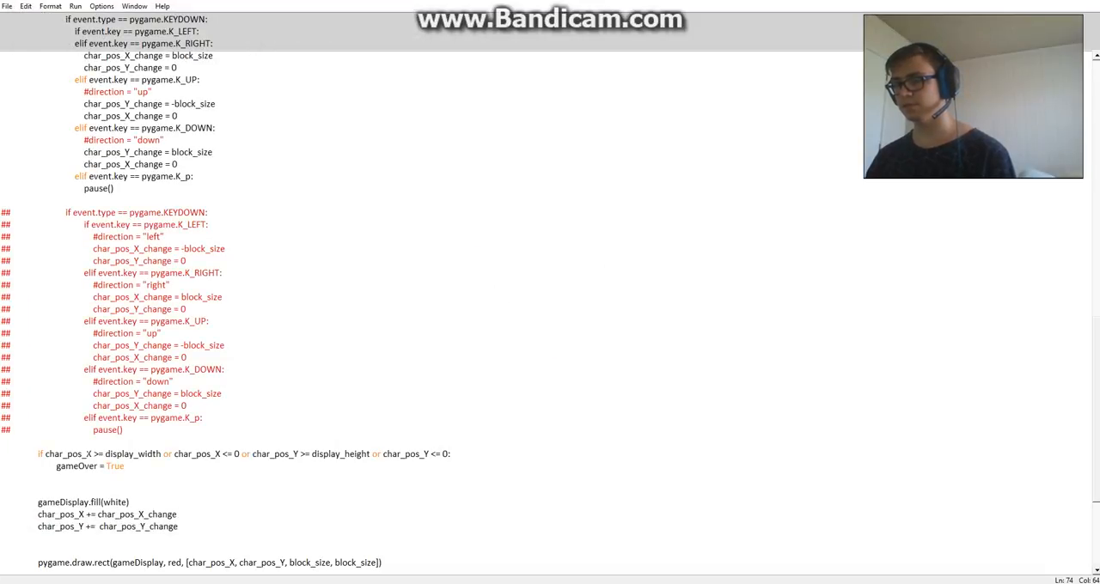
Select the commented duplicate block and uncomment it so both copies are active
{"action": "left_click", "coordinate": [208, 223]}
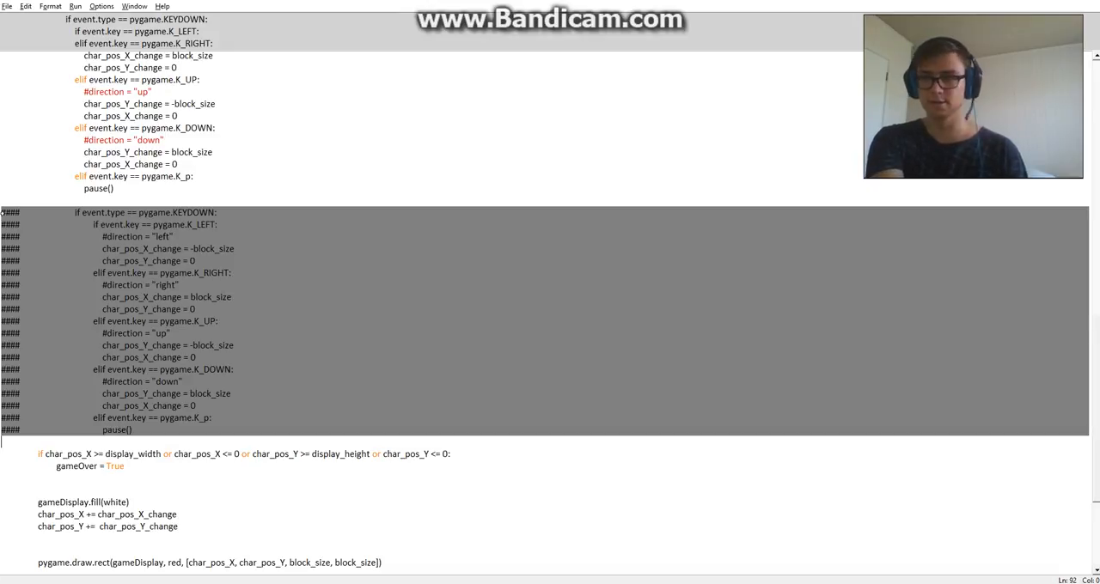
{"action": "scroll", "scroll_direction": "up", "scroll_amount": 3}
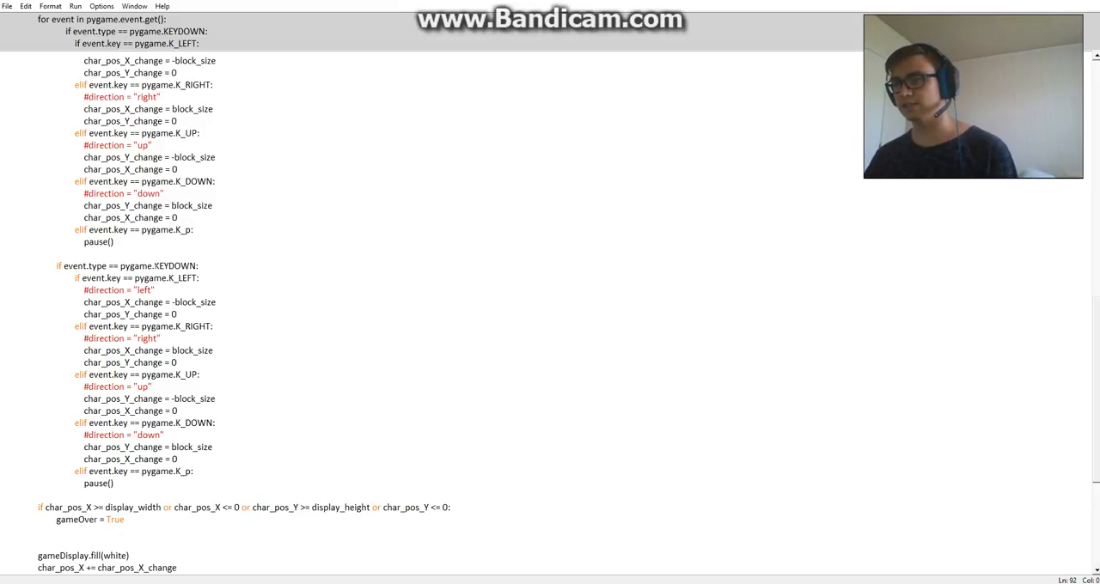
Delete the direction comment lines from the duplicated block
{"action": "double_click", "coordinate": [121, 289]}
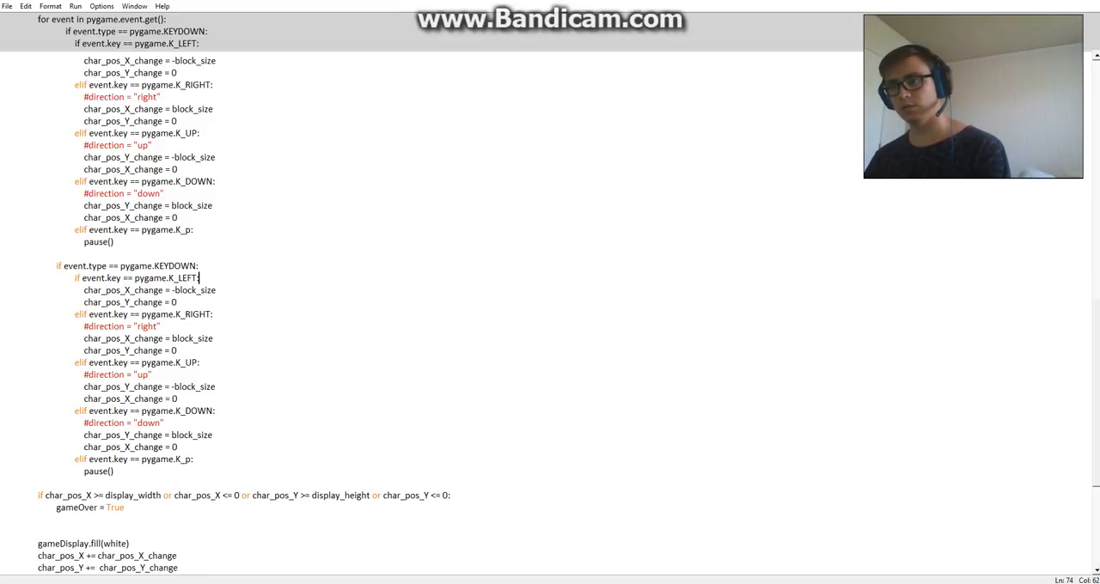
{"action": "key", "text": "Delete"}
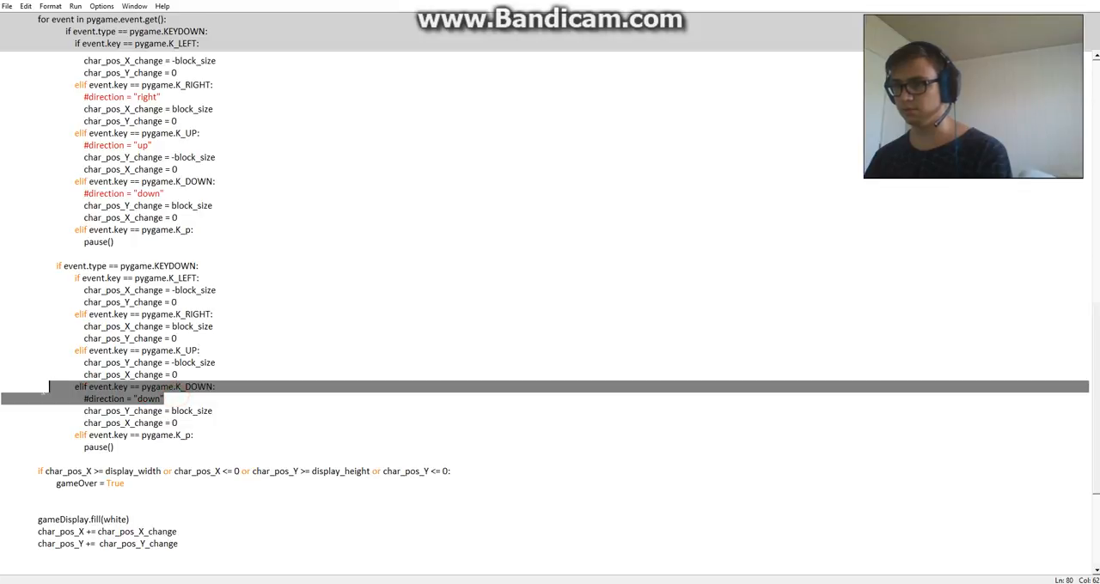
{"action": "key", "text": "Delete"}
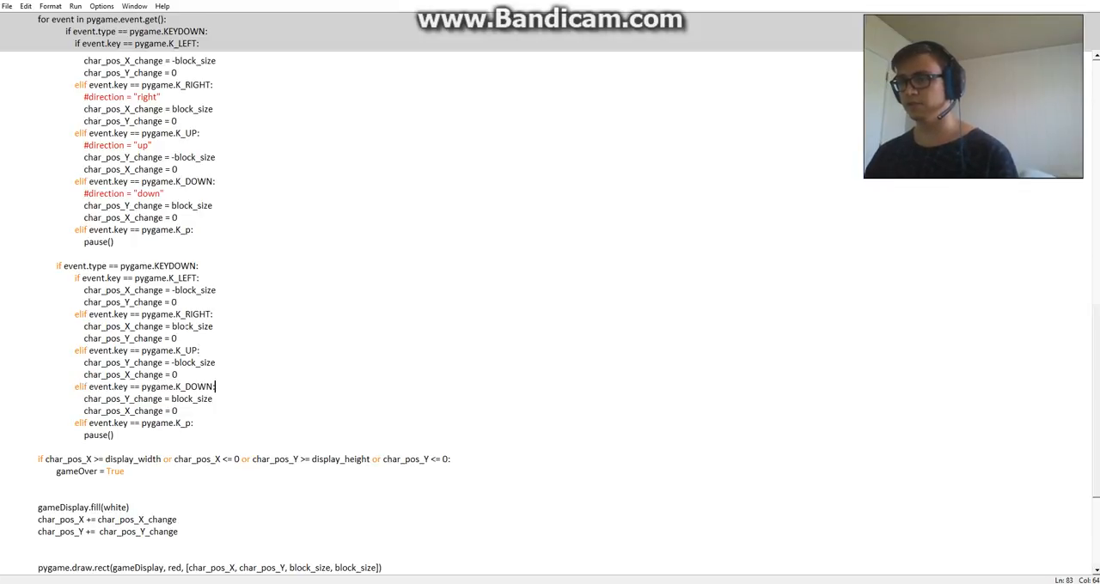
Replace block_size with 0 in the four arrow-key movement lines and change KEYDOWN to KEYUP
{"action": "double_click", "coordinate": [198, 289]}
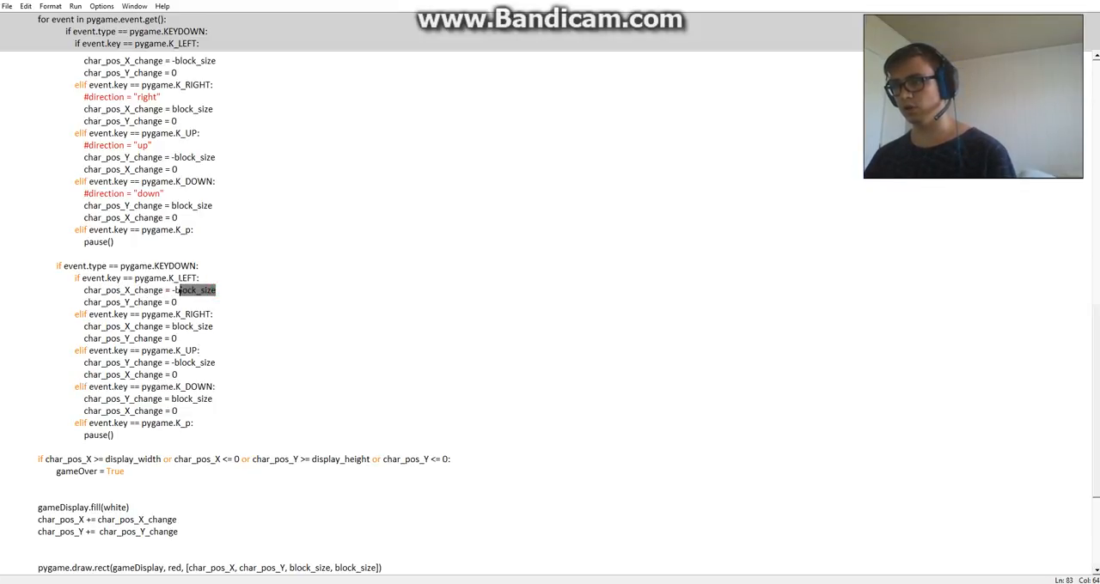
{"action": "type", "text": "0"}
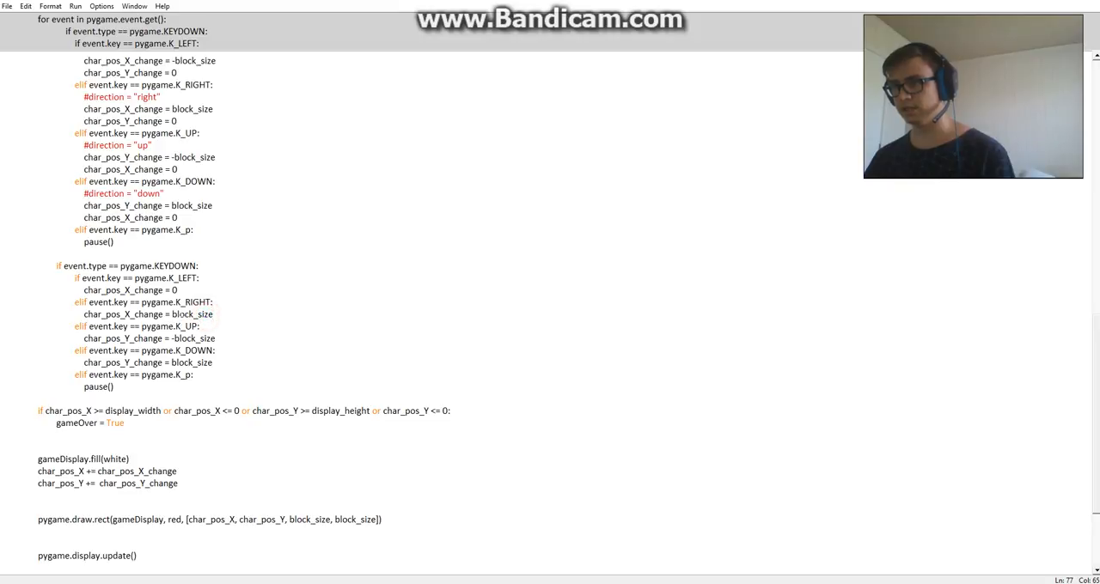
{"action": "double_click", "coordinate": [192, 313]}
{"action": "type", "text": "0"}
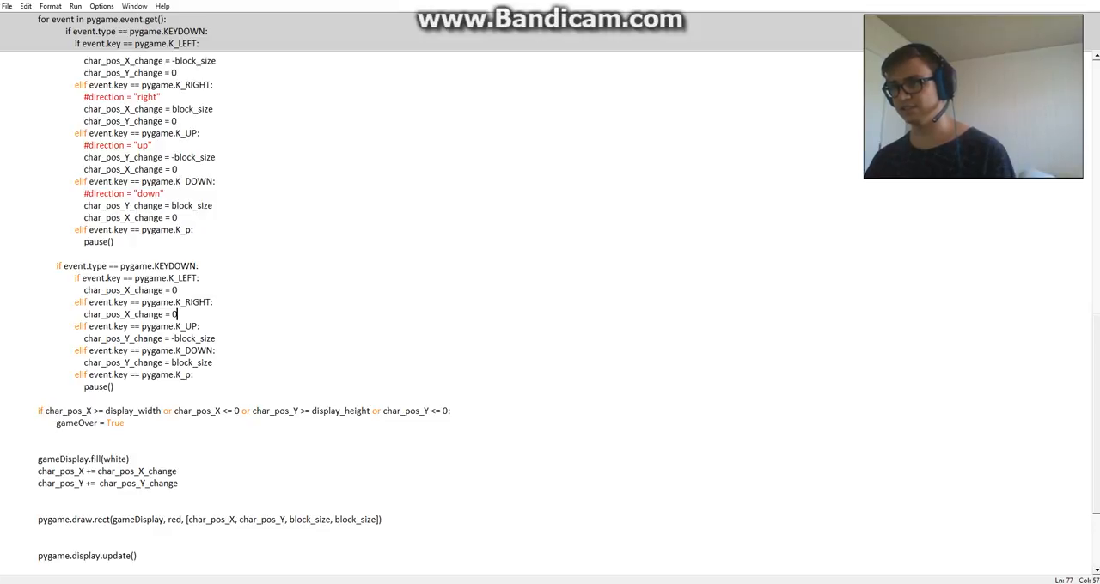
{"action": "double_click", "coordinate": [192, 337]}
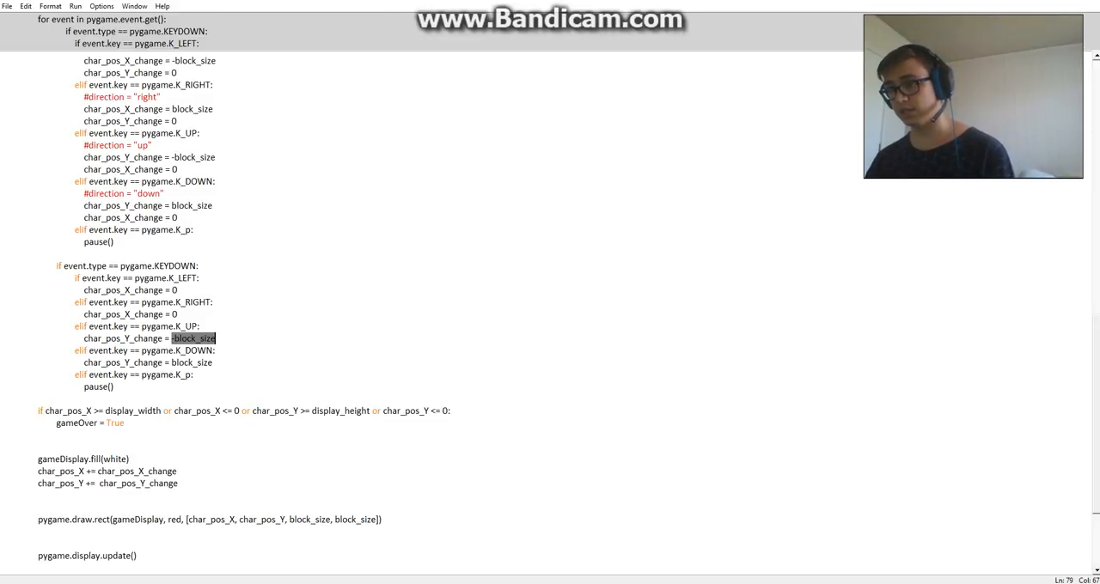
{"action": "type", "text": "0"}
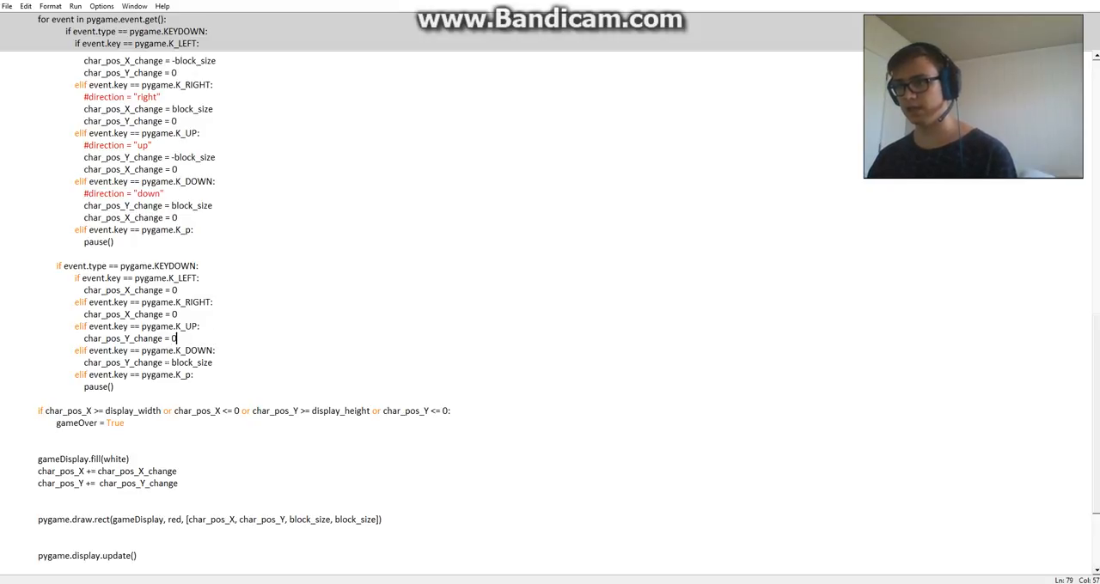
{"action": "double_click", "coordinate": [189, 361]}
{"action": "type", "text": "0"}
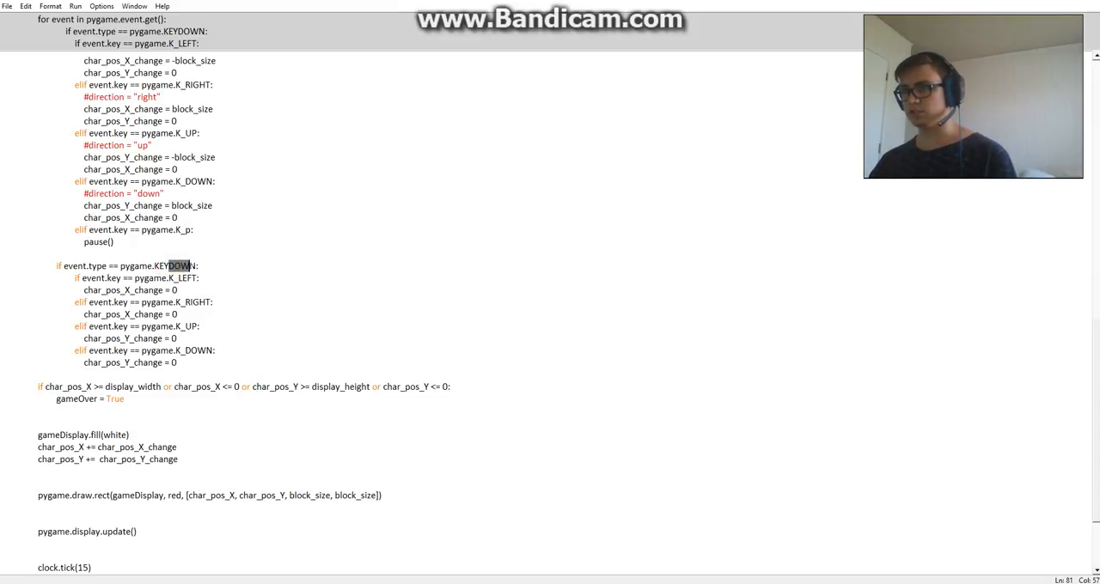
{"action": "type", "text": "KEYUP"}
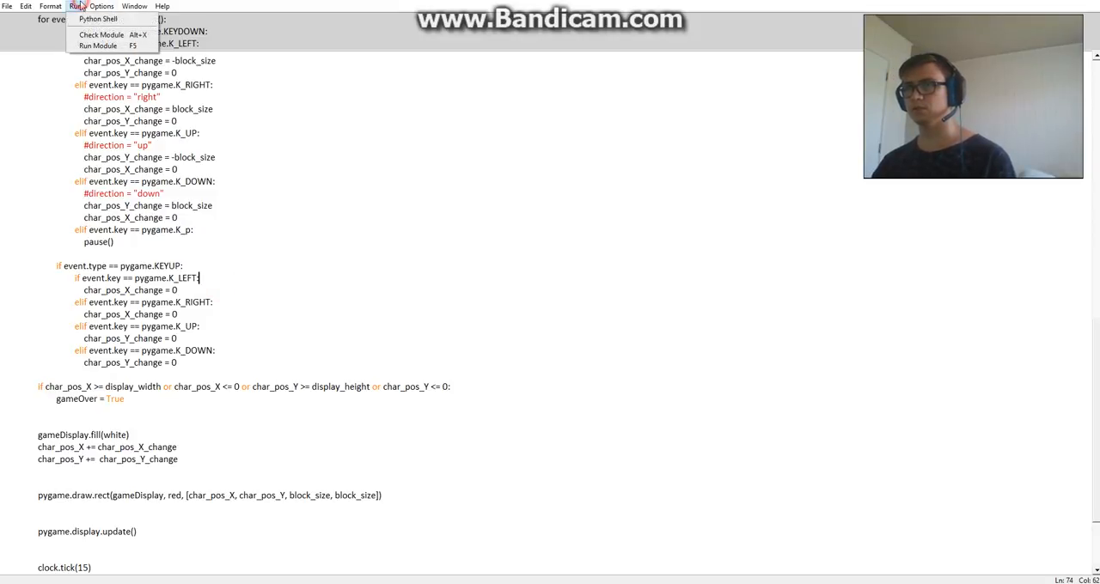
Run Module with save, hitting the 'unindent does not match' SyntaxError on the KEYUP line
{"action": "left_click", "coordinate": [98, 45]}
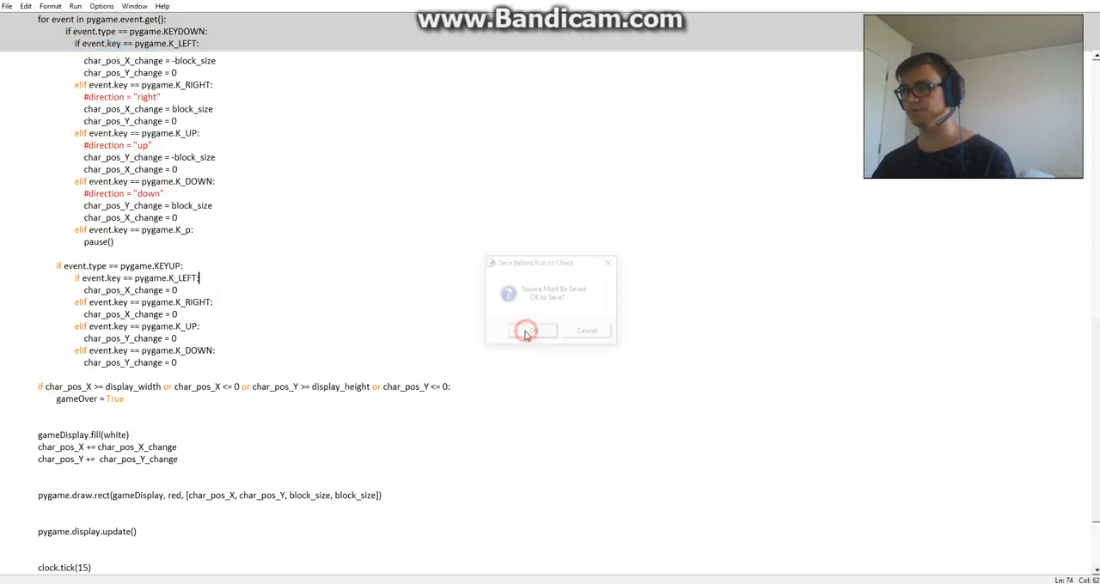
{"action": "left_click", "coordinate": [526, 330]}
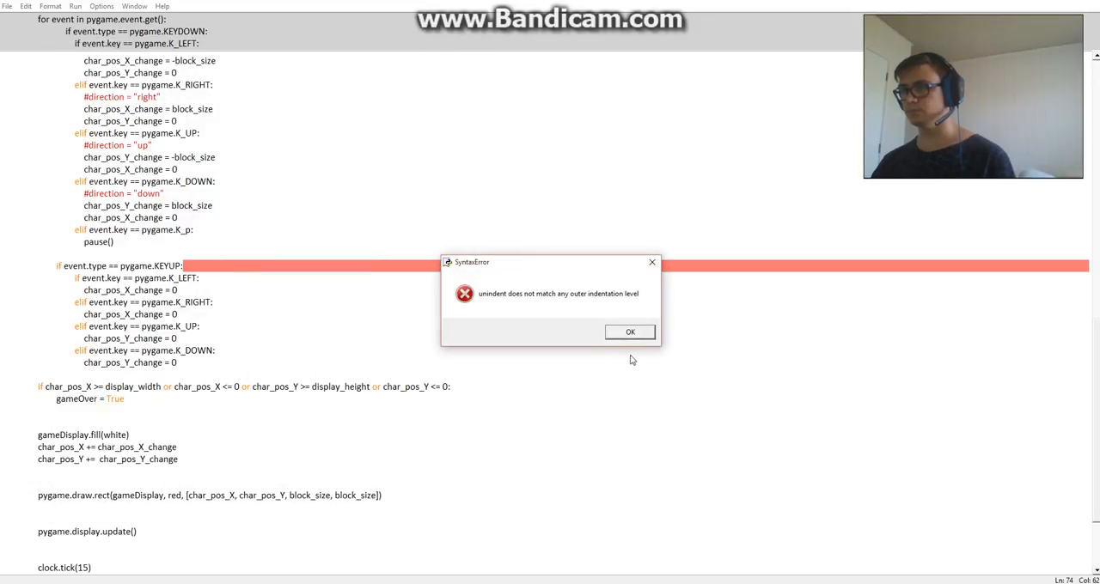
{"action": "left_click", "coordinate": [629, 332]}
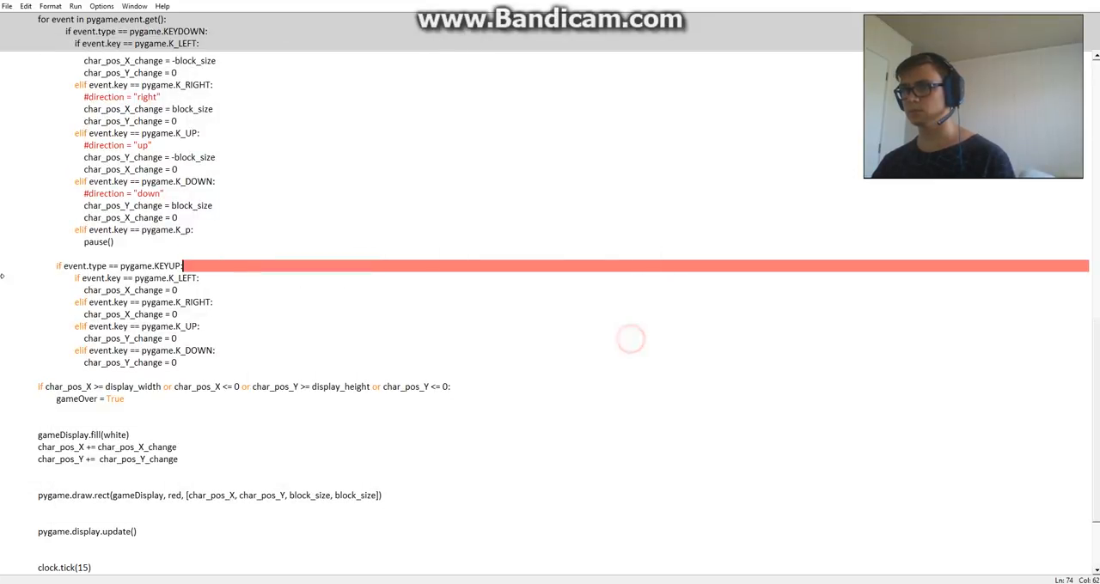
{"action": "scroll", "scroll_direction": "up", "scroll_amount": 3}
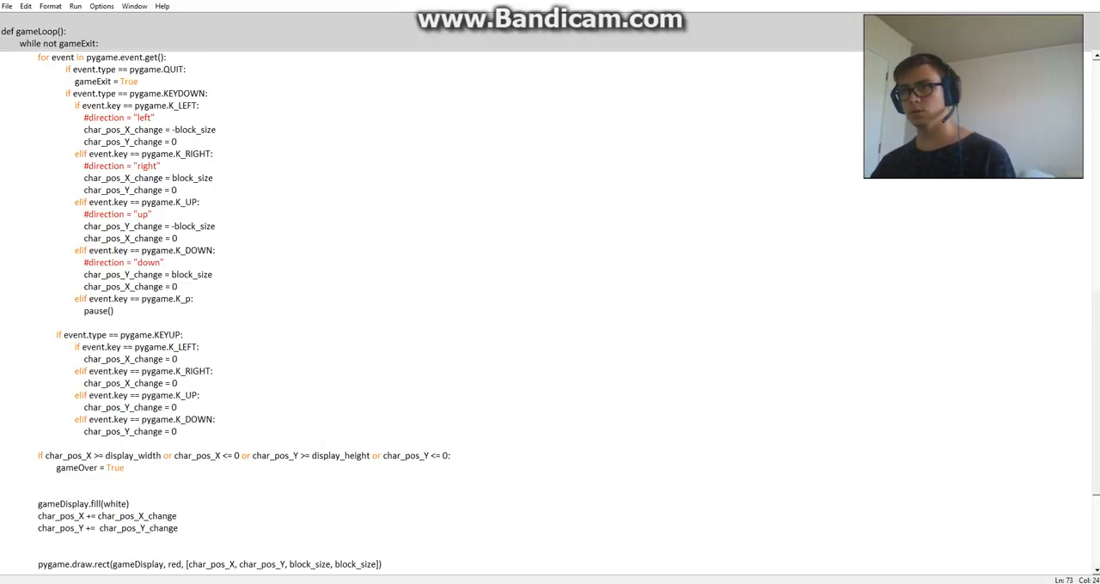
Adjust the KEYUP if-line's indentation and re-run, still getting the unindent error
{"action": "left_click", "coordinate": [57, 333]}
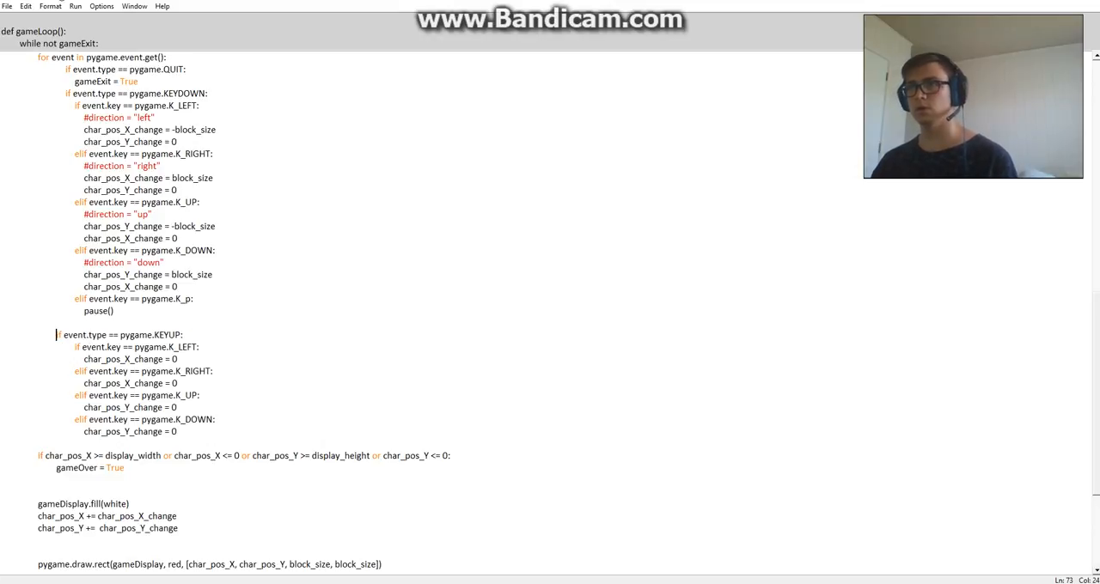
{"action": "left_click", "coordinate": [76, 7]}
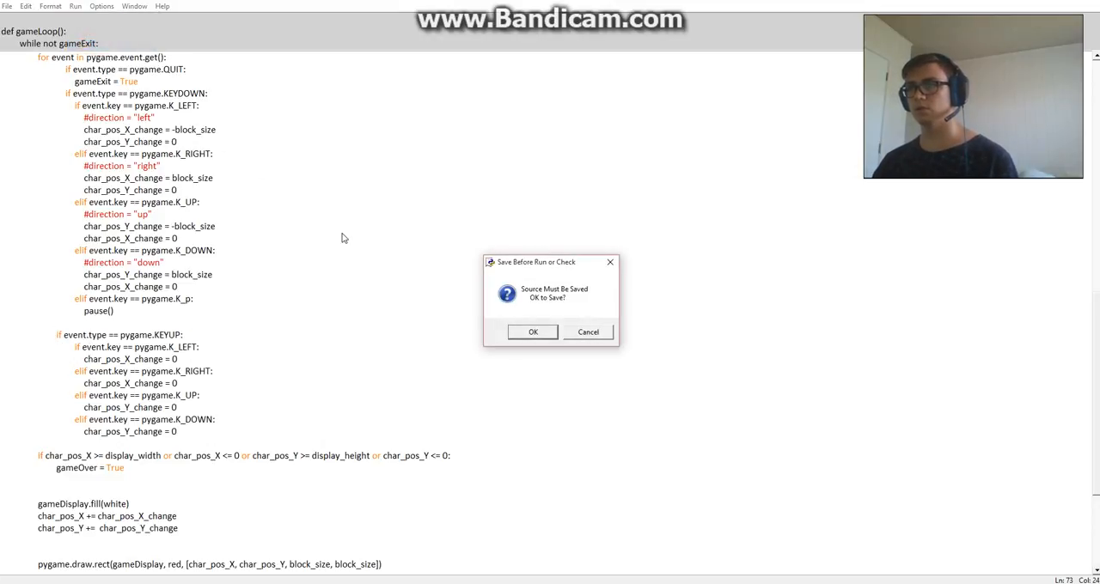
{"action": "left_click", "coordinate": [533, 332]}
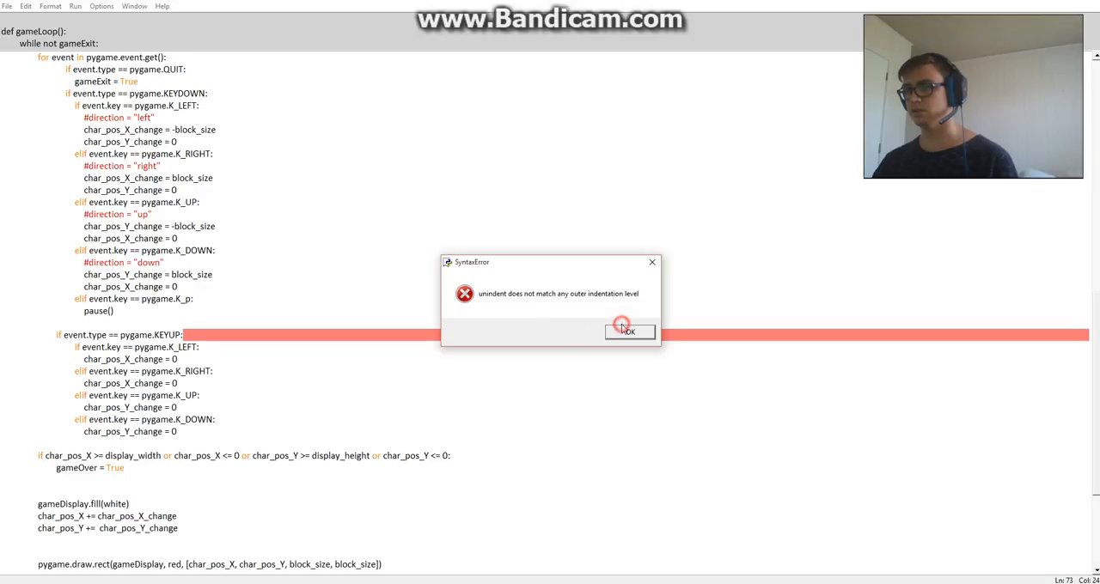
{"action": "left_click", "coordinate": [629, 333]}
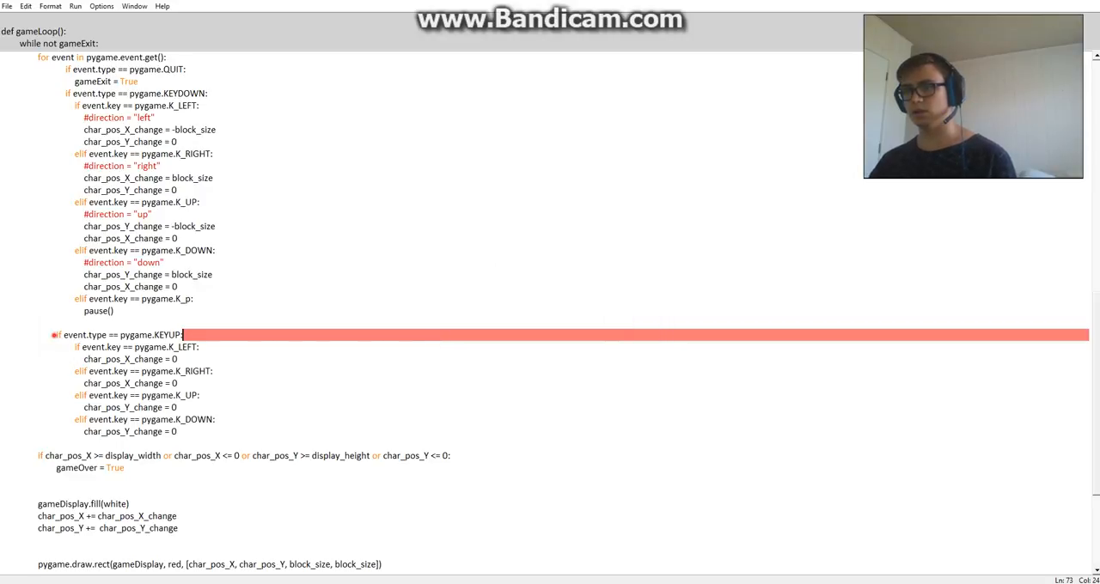
{"action": "left_click", "coordinate": [60, 333]}
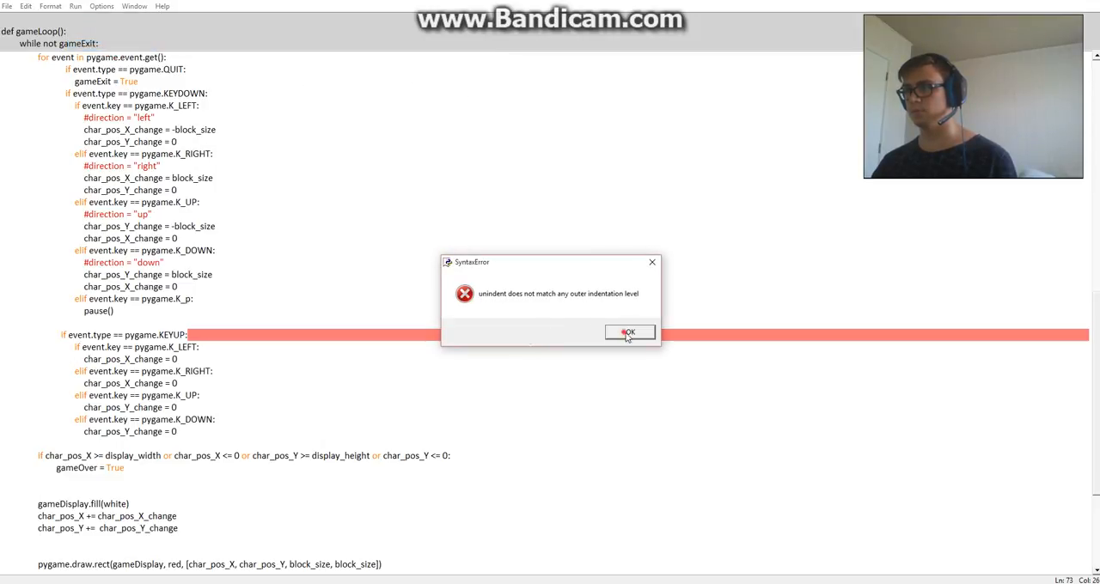
{"action": "left_click", "coordinate": [629, 333]}
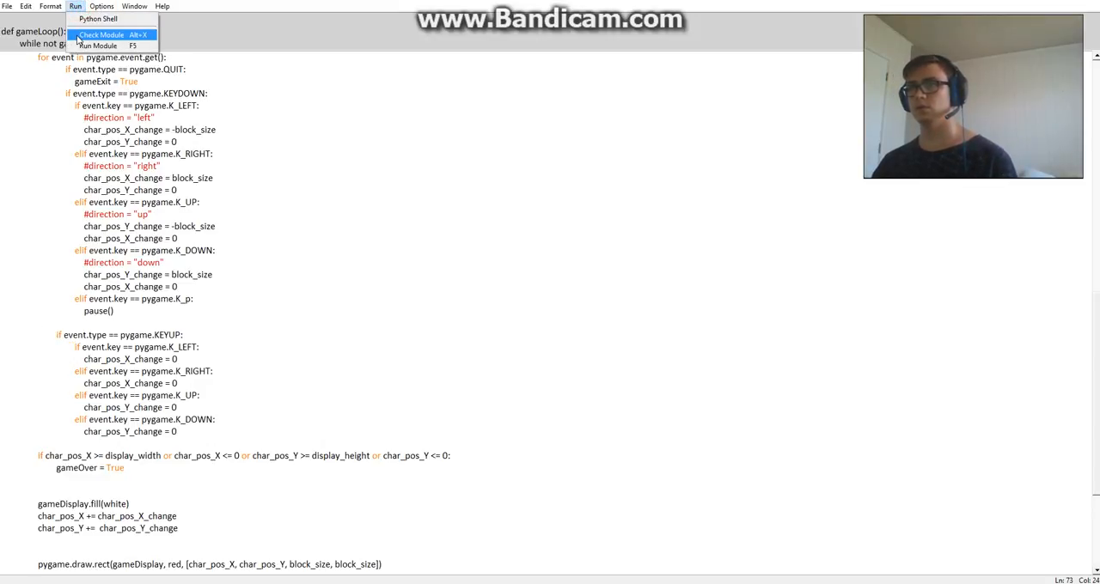
Use Run > Check Module, dismiss the error, re-indent the KEYUP line and save it
{"action": "left_click", "coordinate": [102, 34]}
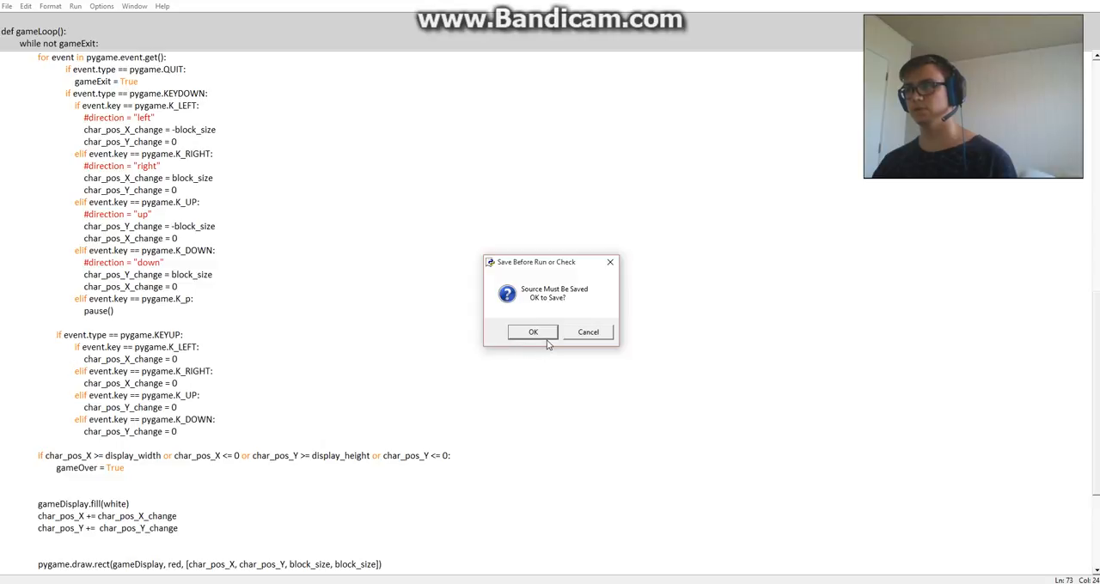
{"action": "left_click", "coordinate": [533, 333]}
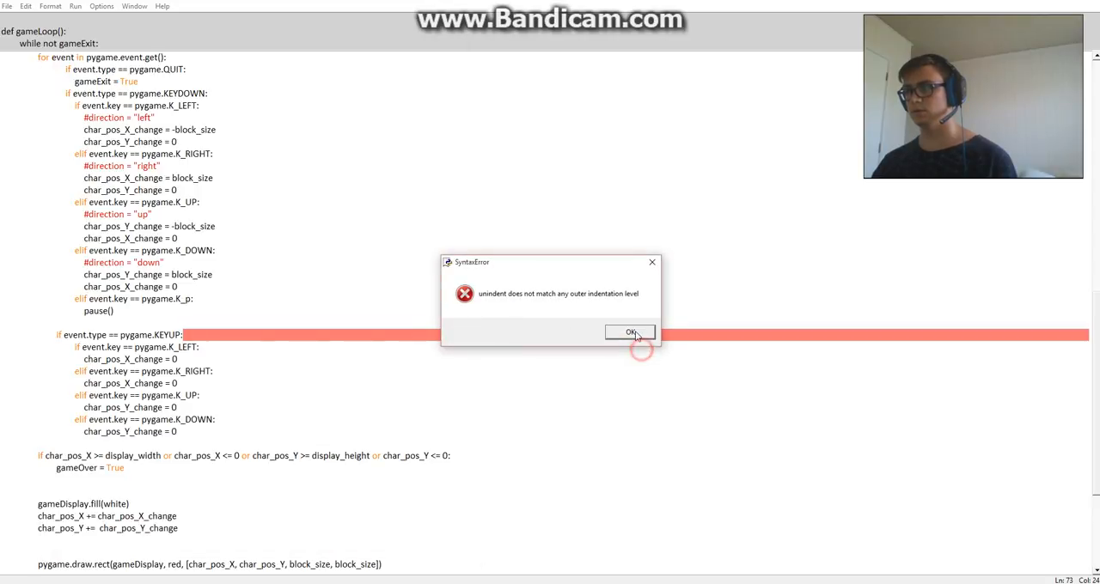
{"action": "left_click", "coordinate": [629, 334]}
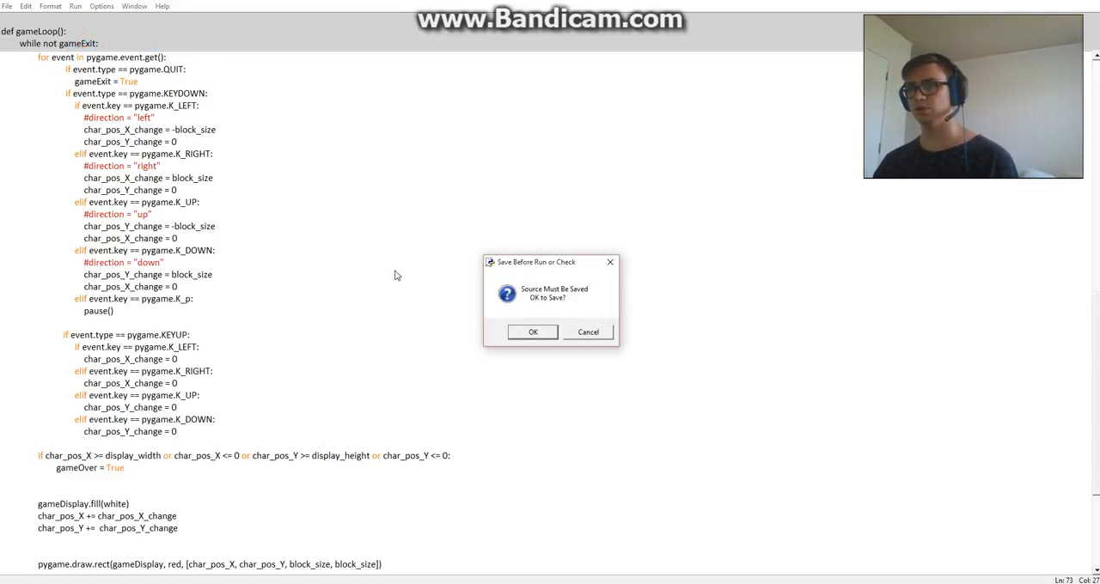
{"action": "left_click", "coordinate": [533, 332]}
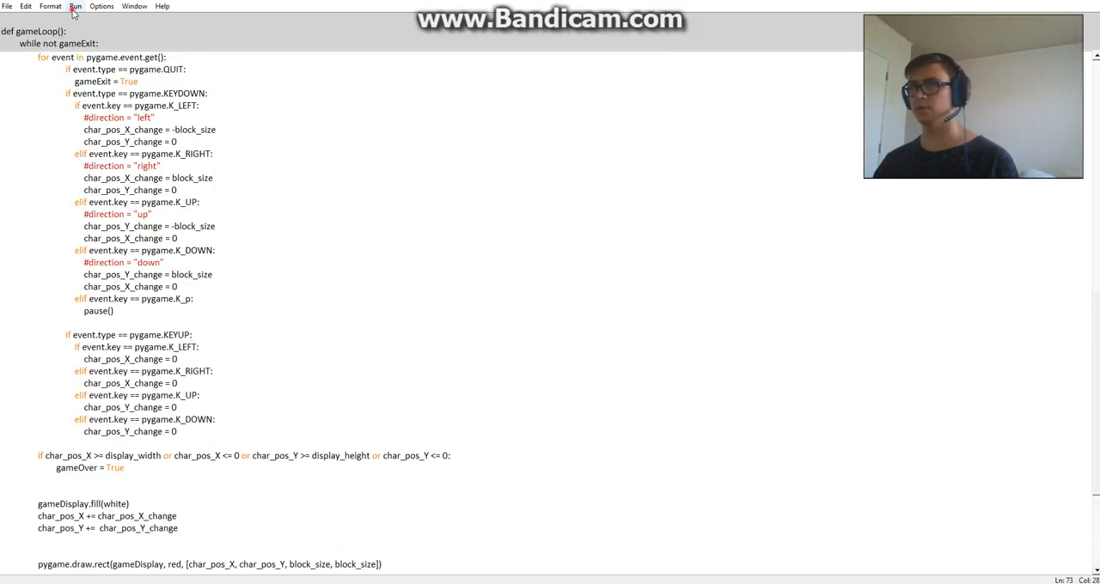
Run Module so the pygame window opens showing the red square
{"action": "left_click", "coordinate": [76, 7]}
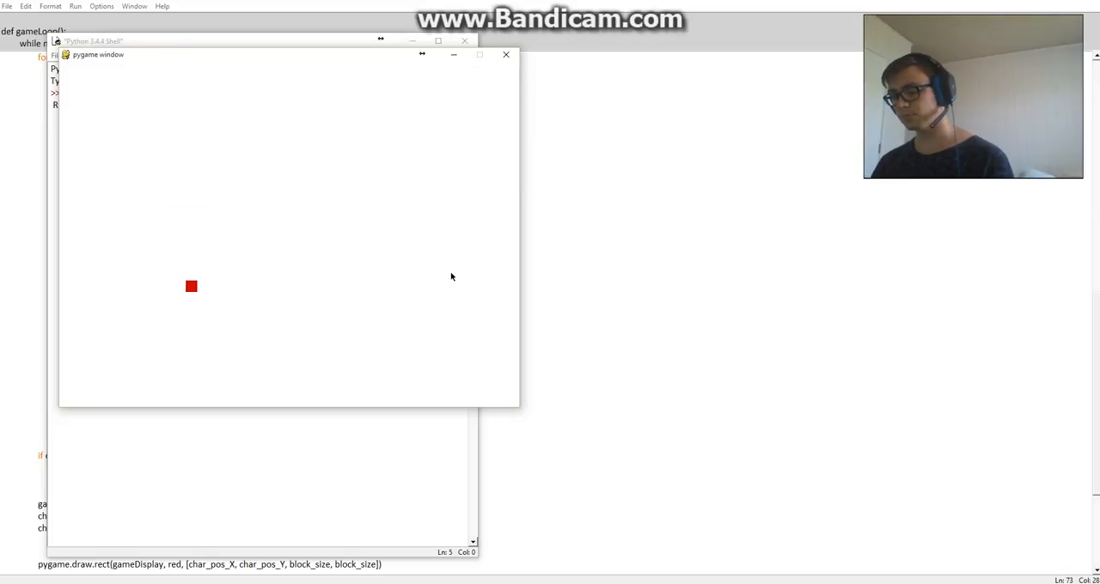
{"action": "mouse_move", "coordinate": [447, 258]}
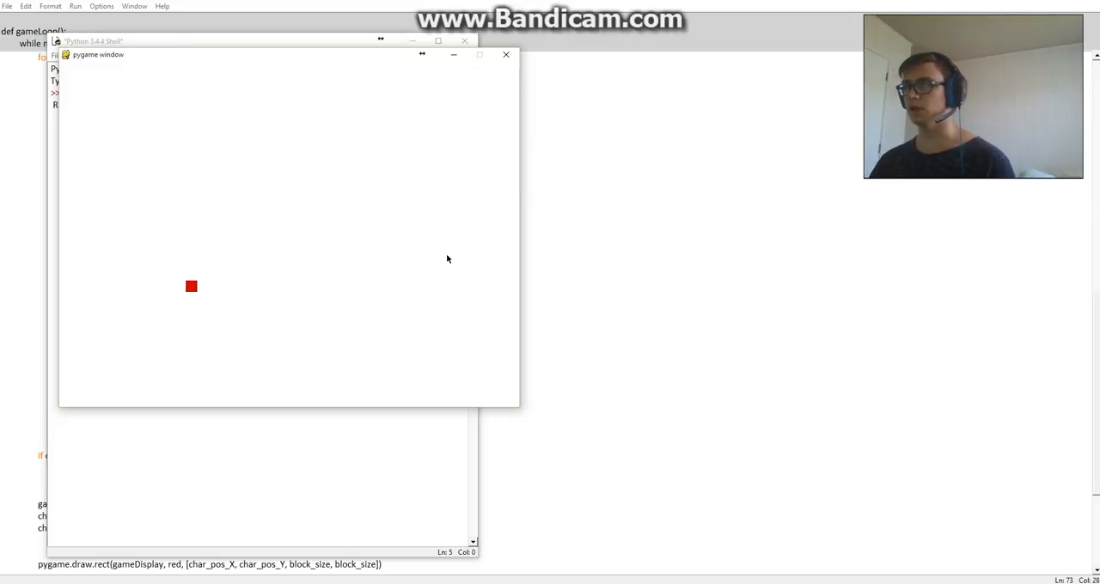